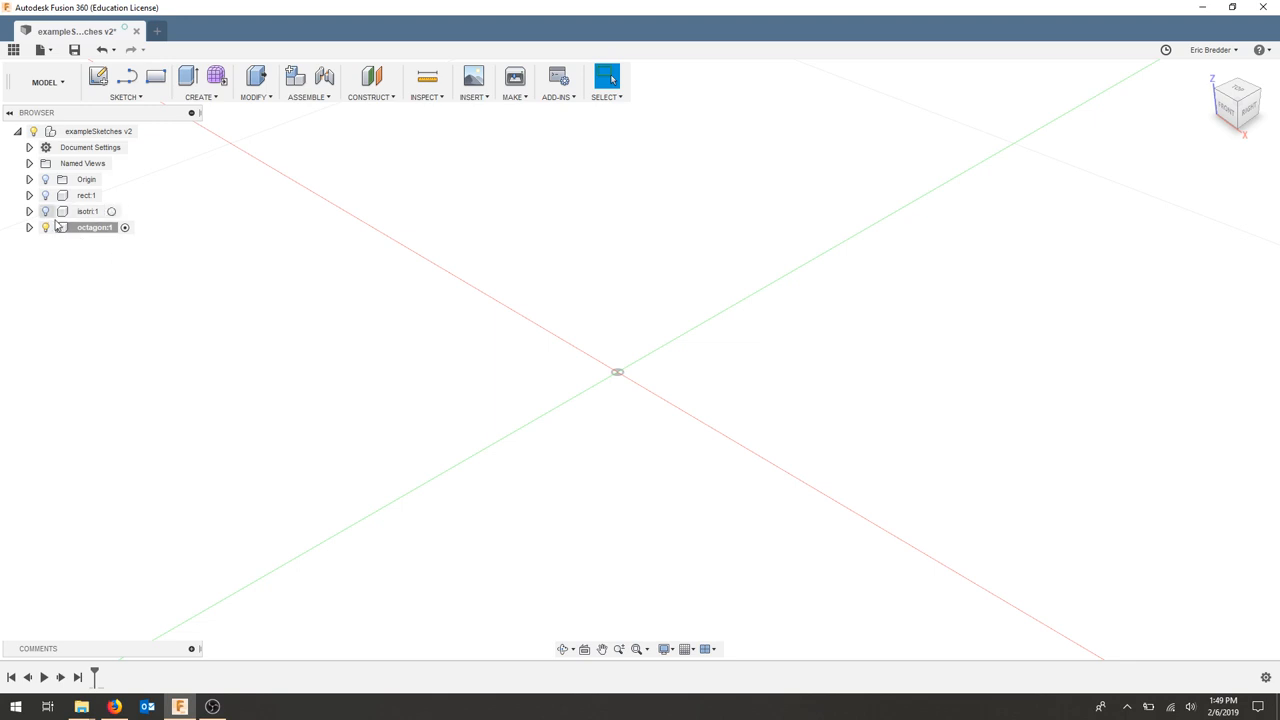
# Step: Create a new octagon component and start a sketch on its XY origin plane
pyautogui.rightClick(100, 131)
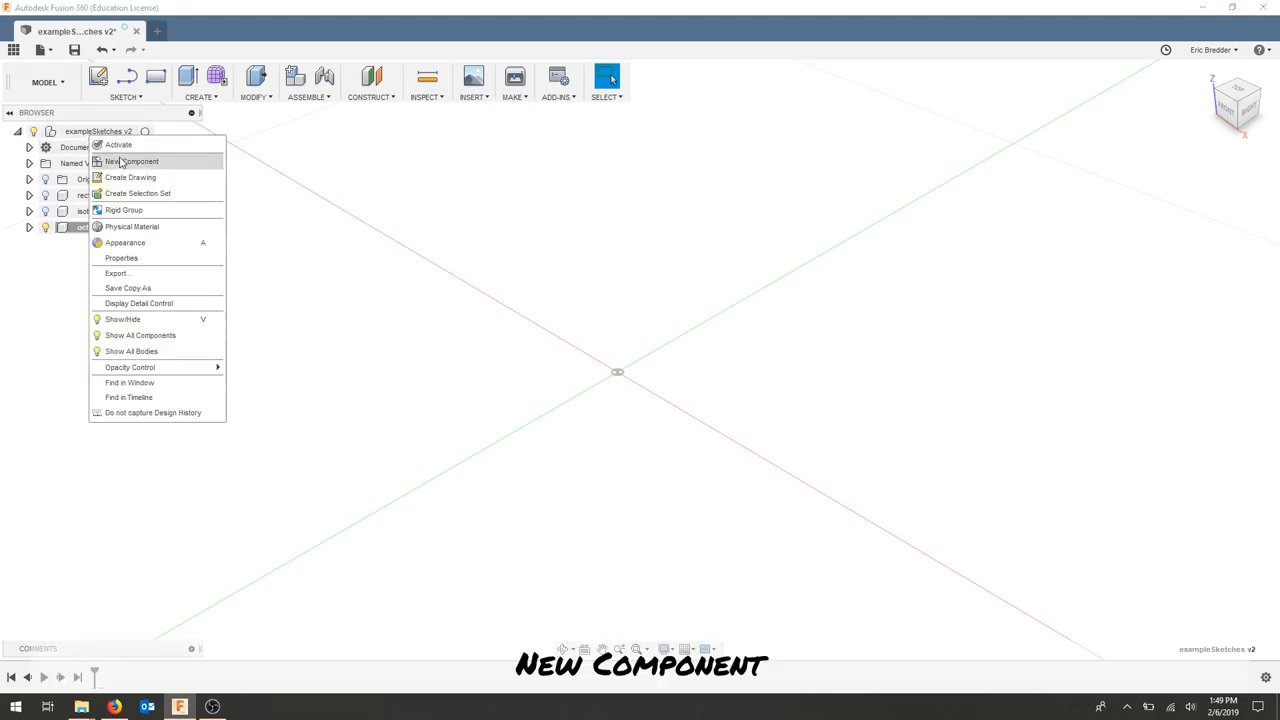
pyautogui.click(130, 161)
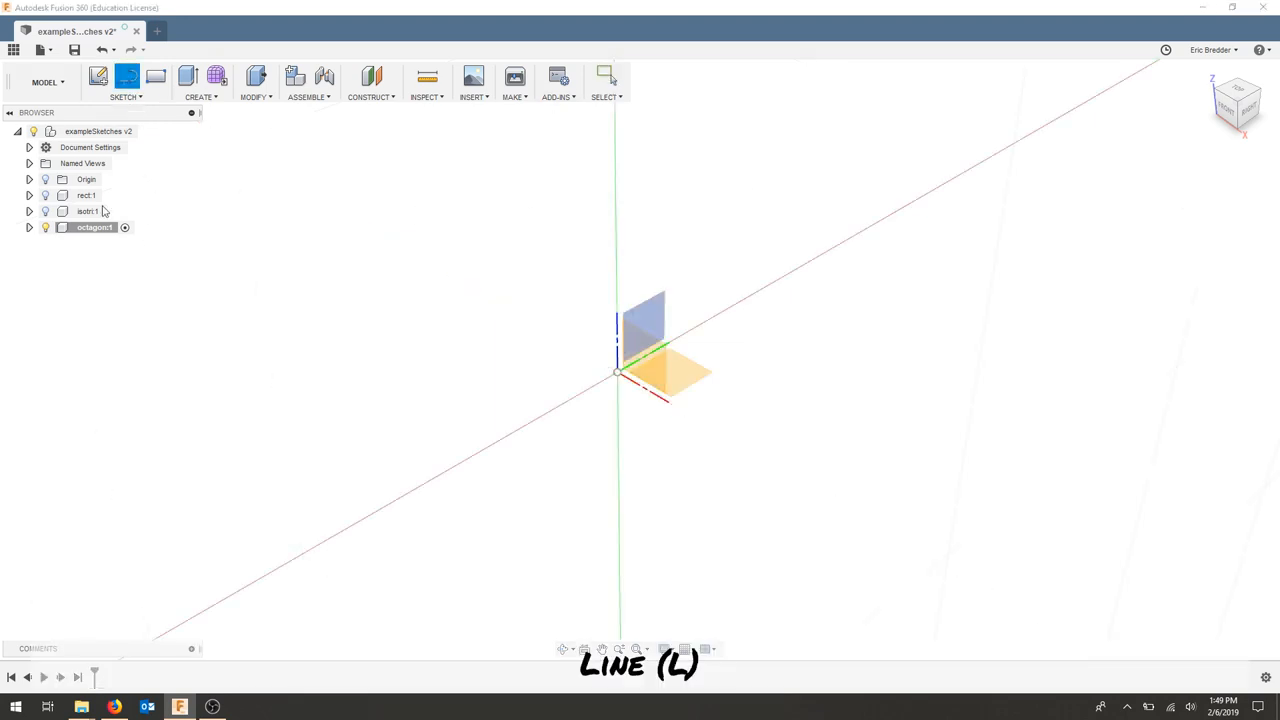
pyautogui.click(30, 163)
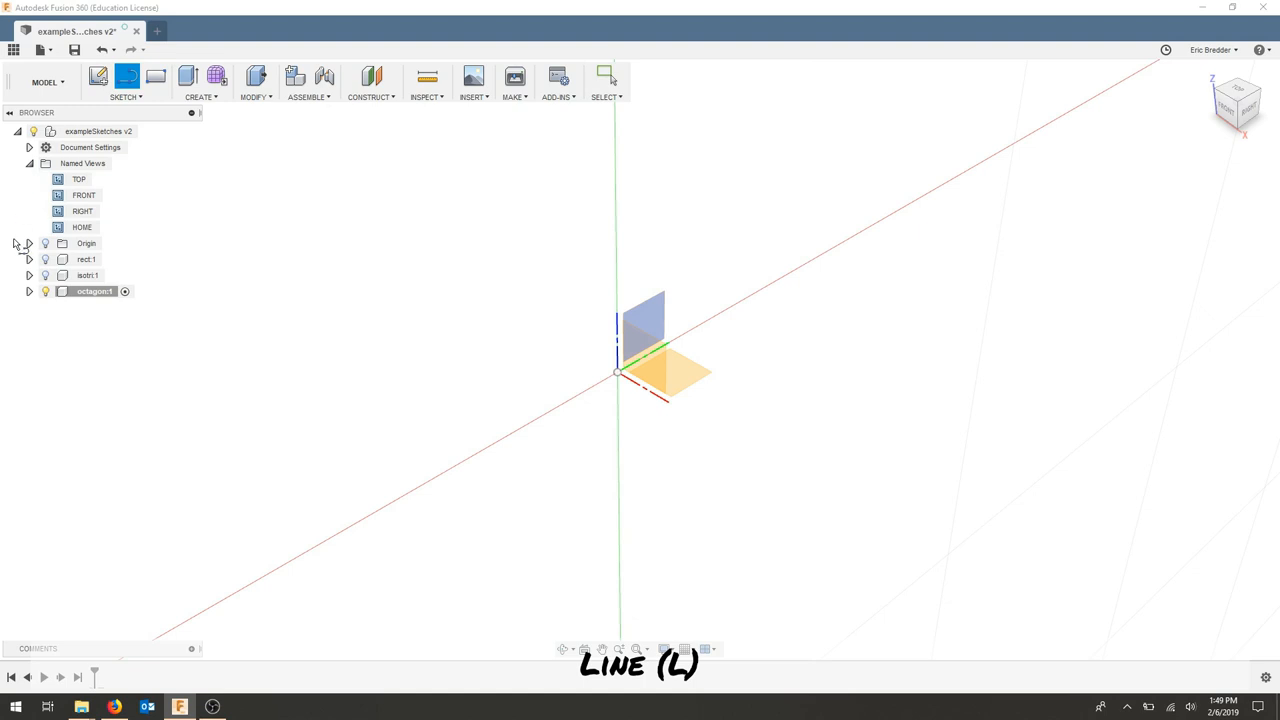
pyautogui.click(29, 243)
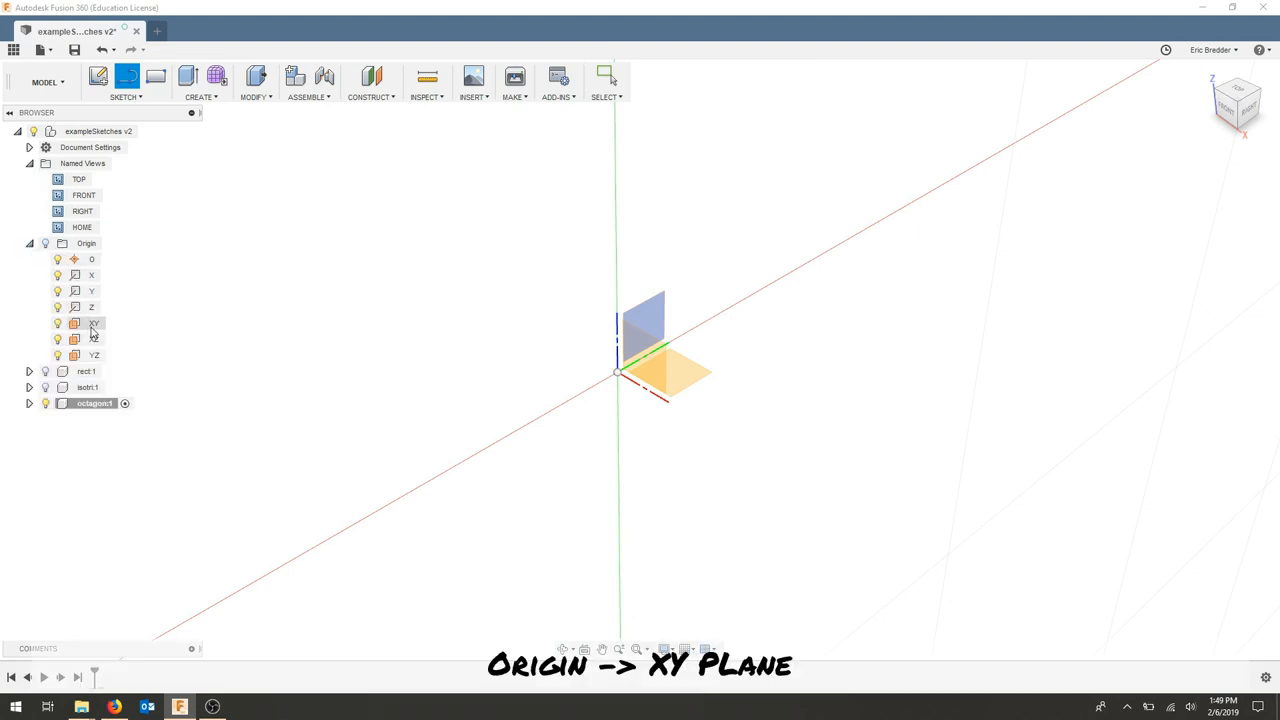
pyautogui.click(93, 323)
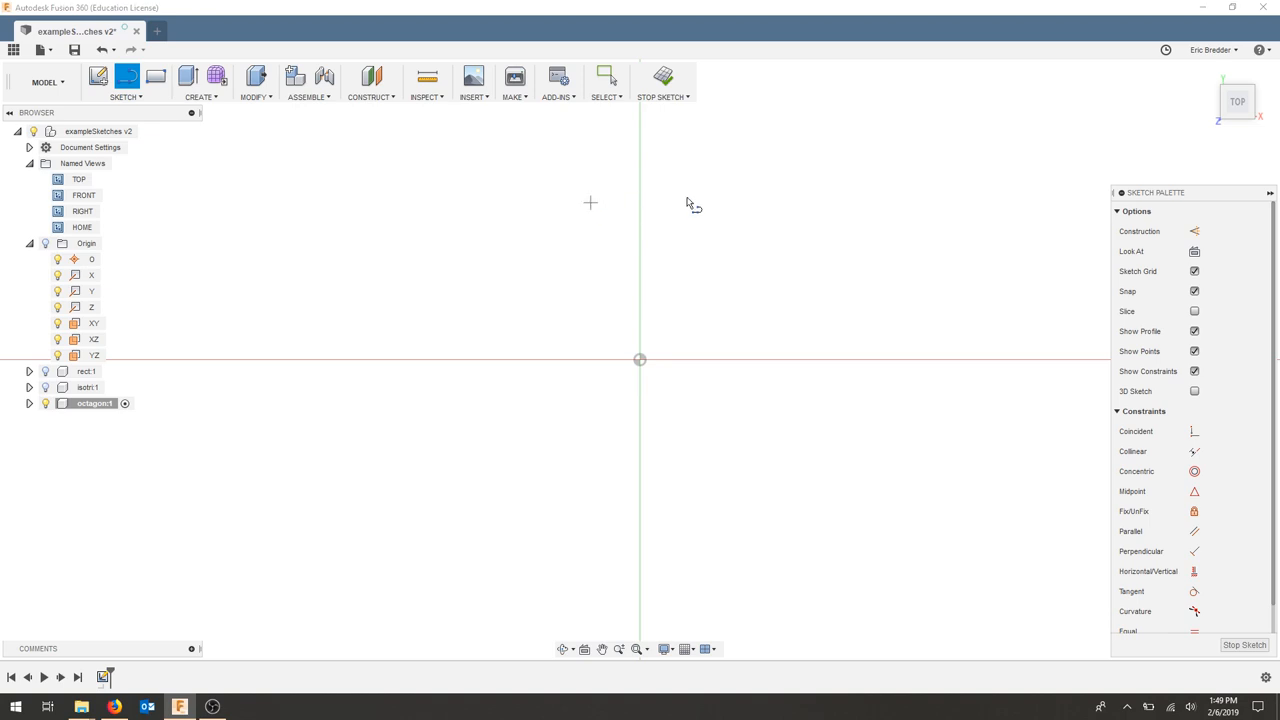
# Step: Draw a closed eight-sided line outline around the origin with all sides constrained equal
pyautogui.moveTo(590, 203); pyautogui.dragTo(718, 235)
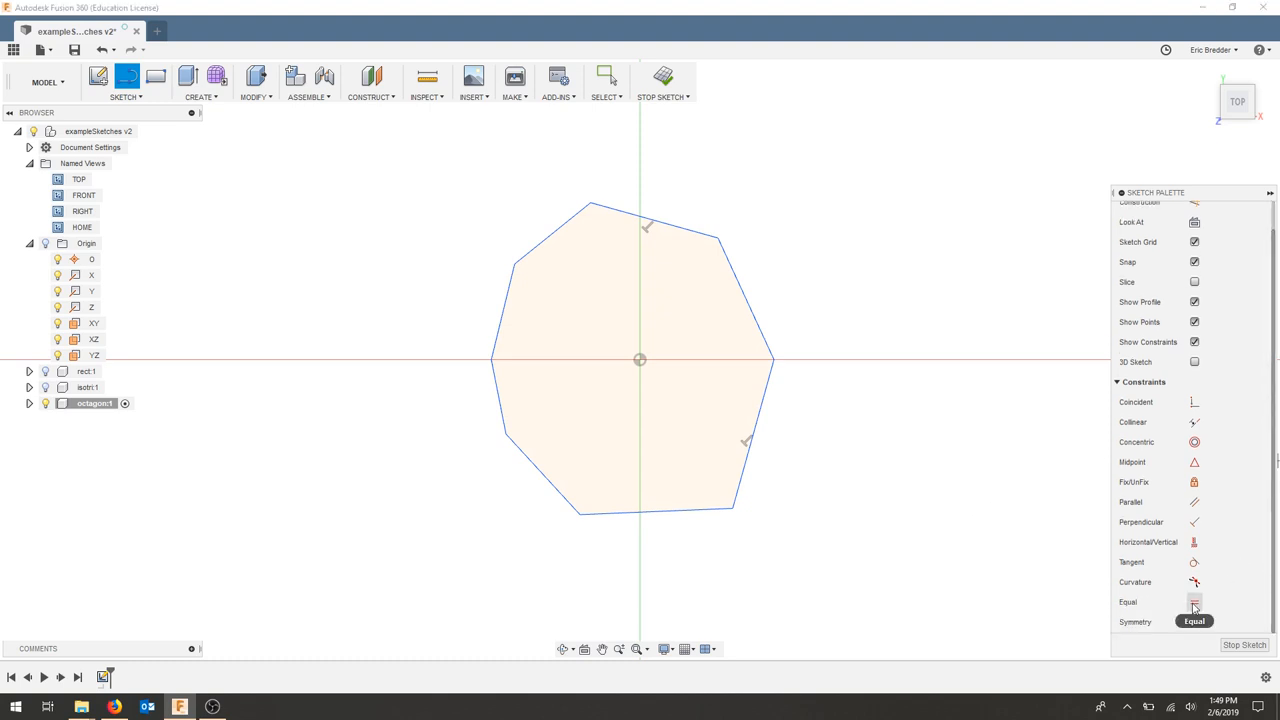
pyautogui.click(1192, 602)
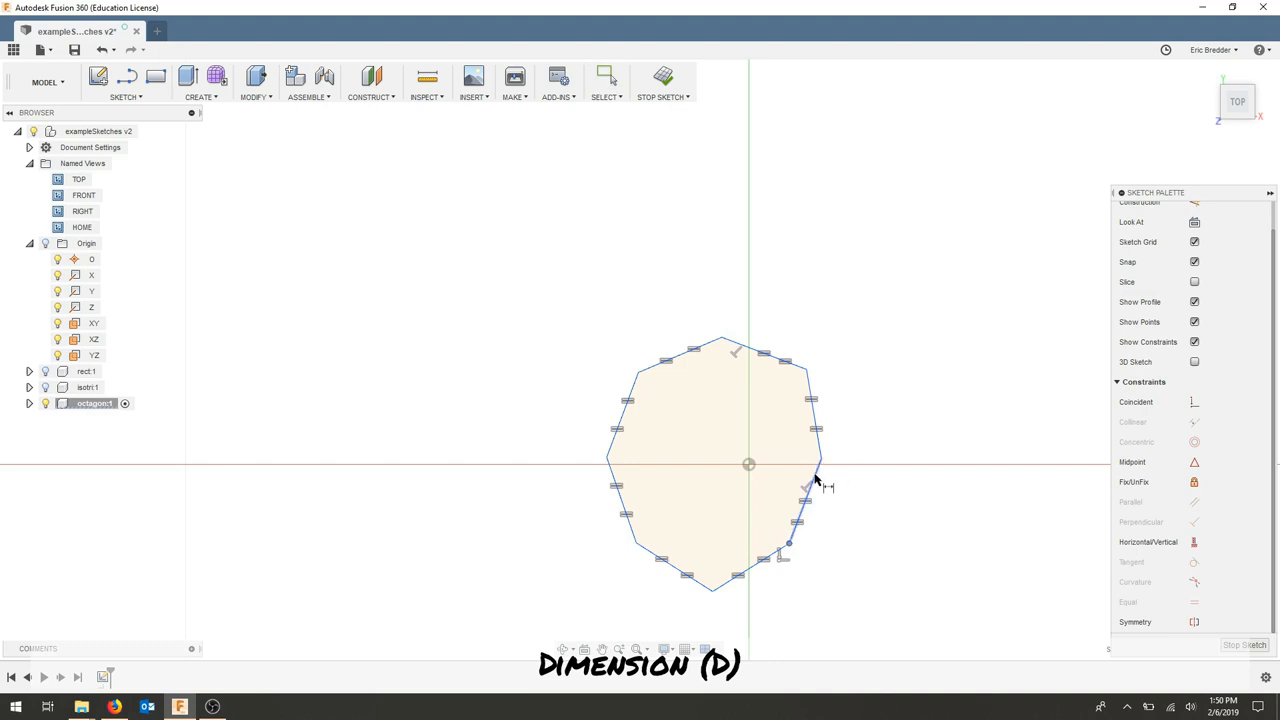
pyautogui.moveTo(818, 452)
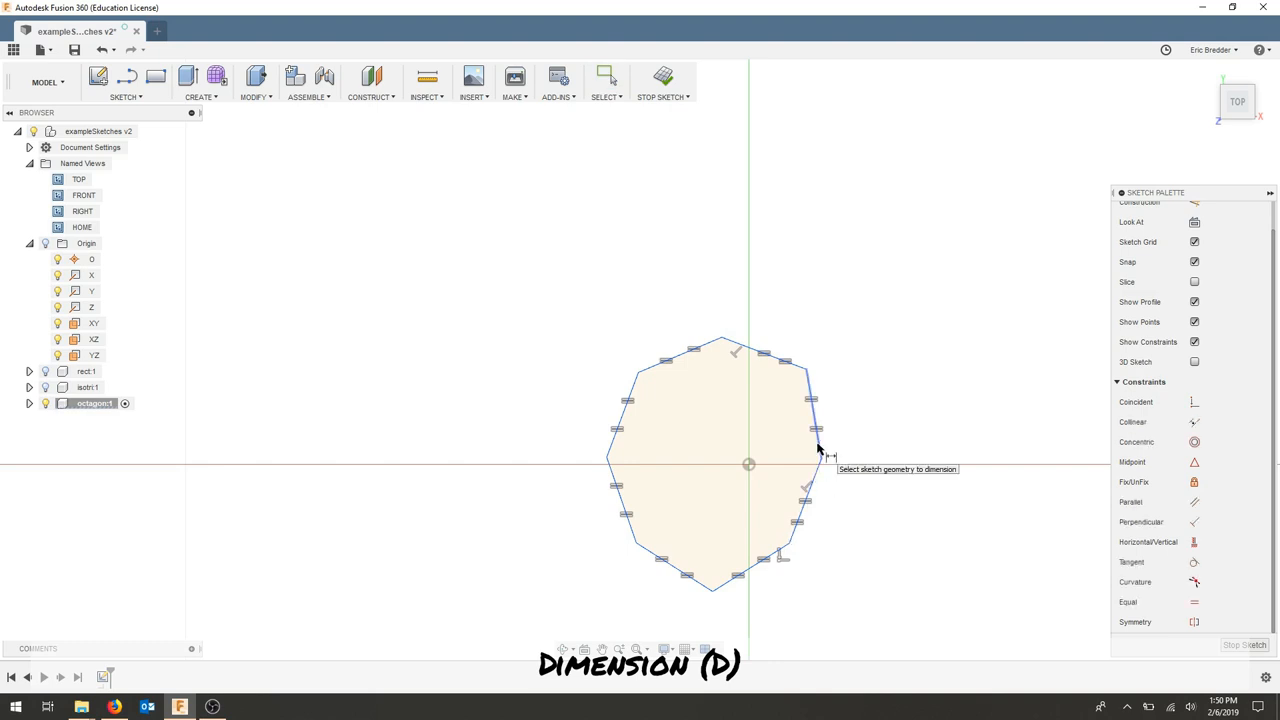
pyautogui.moveTo(820, 478)
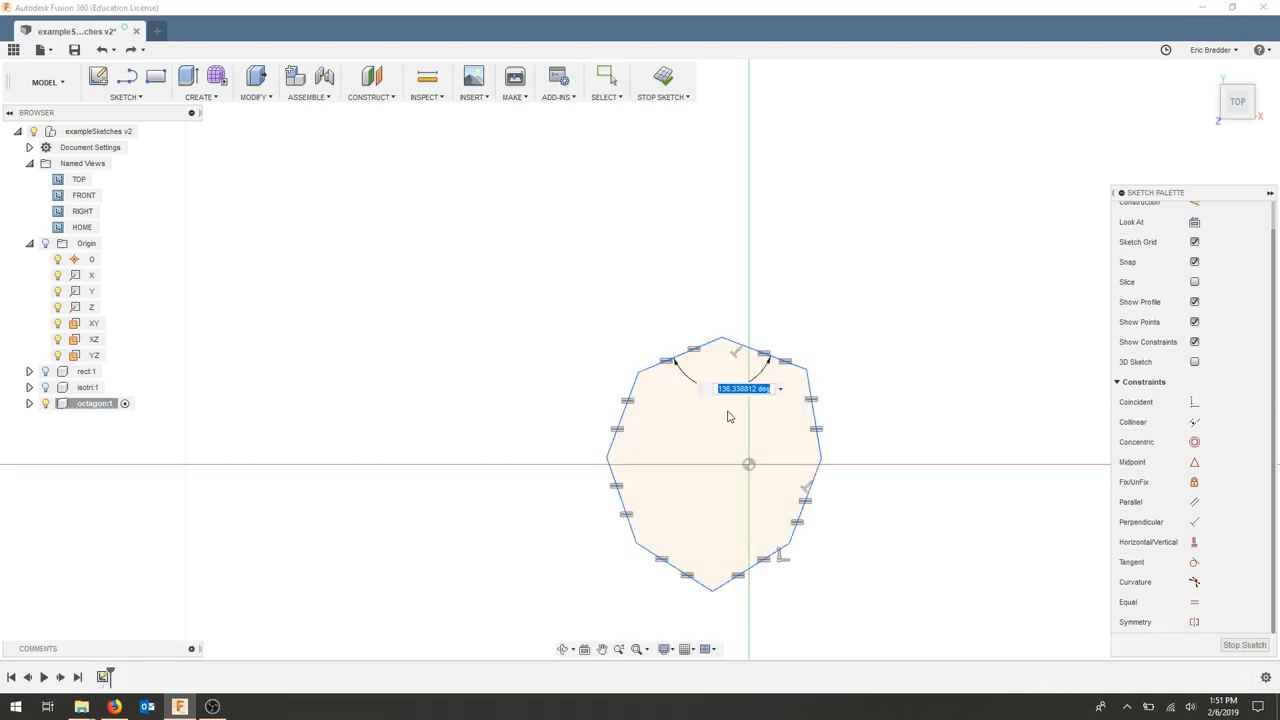
# Step: Dimension the octagon's corner angles to 135 degrees
pyautogui.write('135')
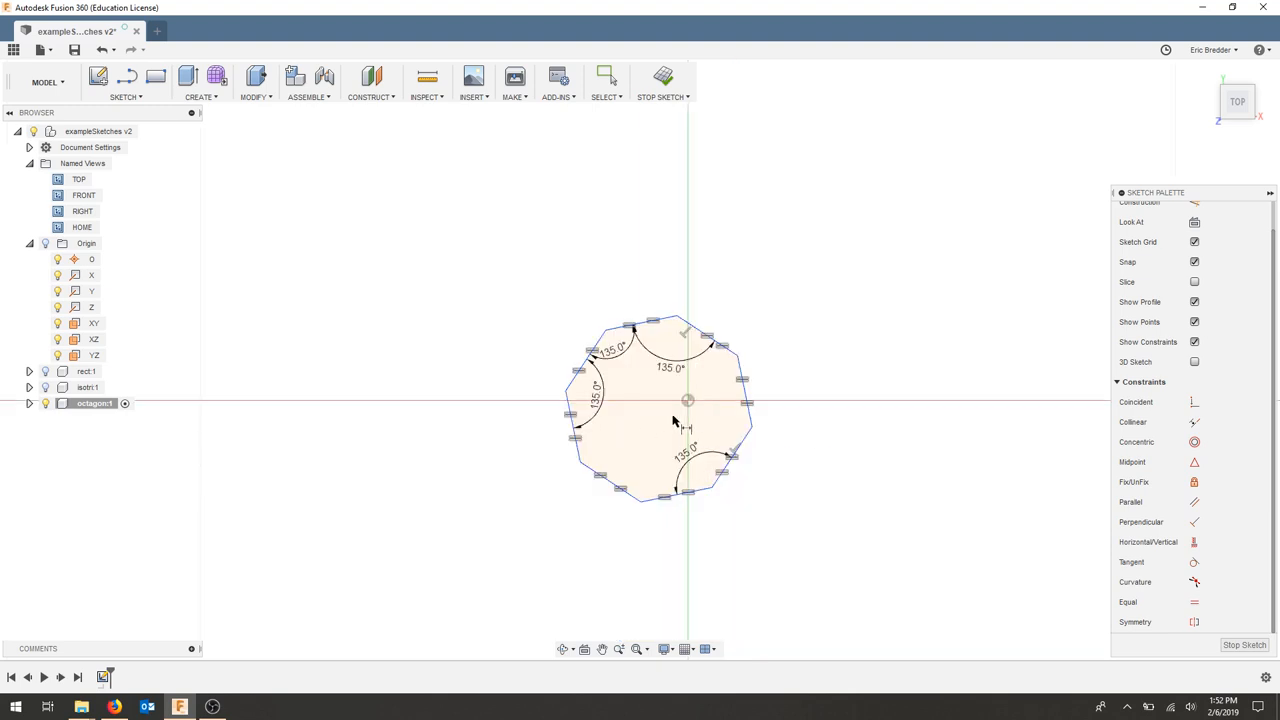
pyautogui.moveTo(658, 425)
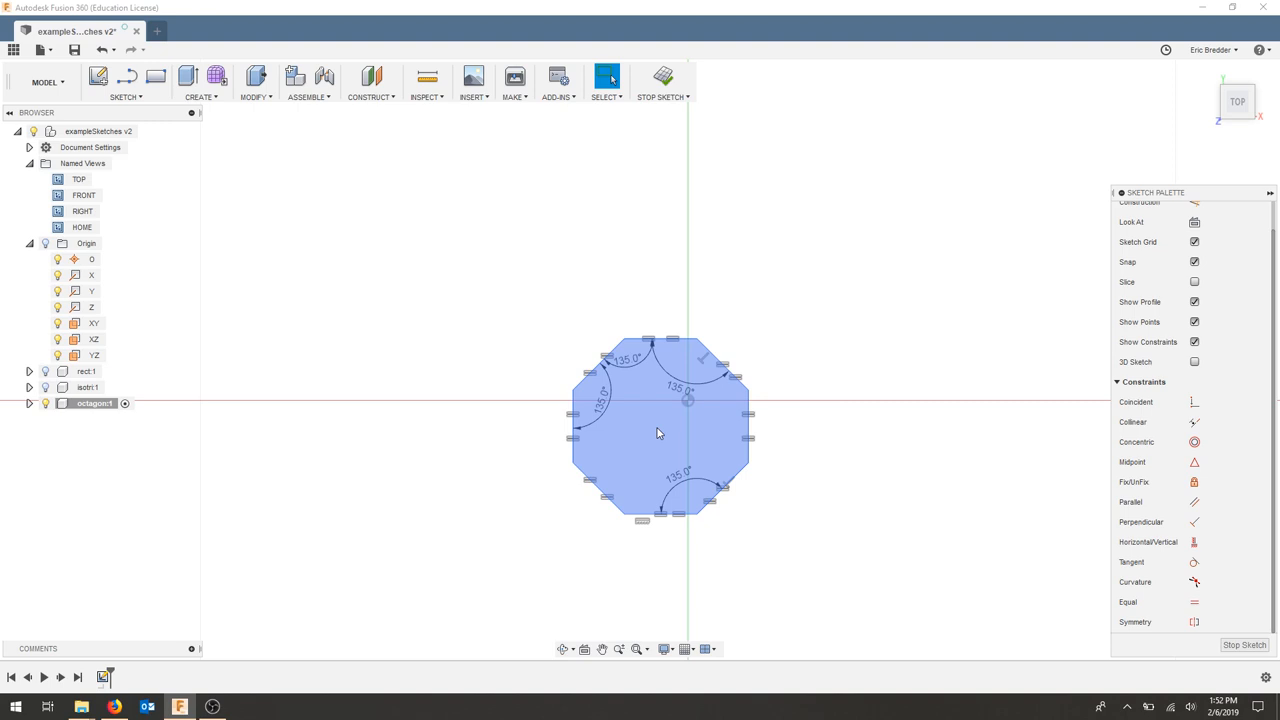
pyautogui.moveTo(663, 427)
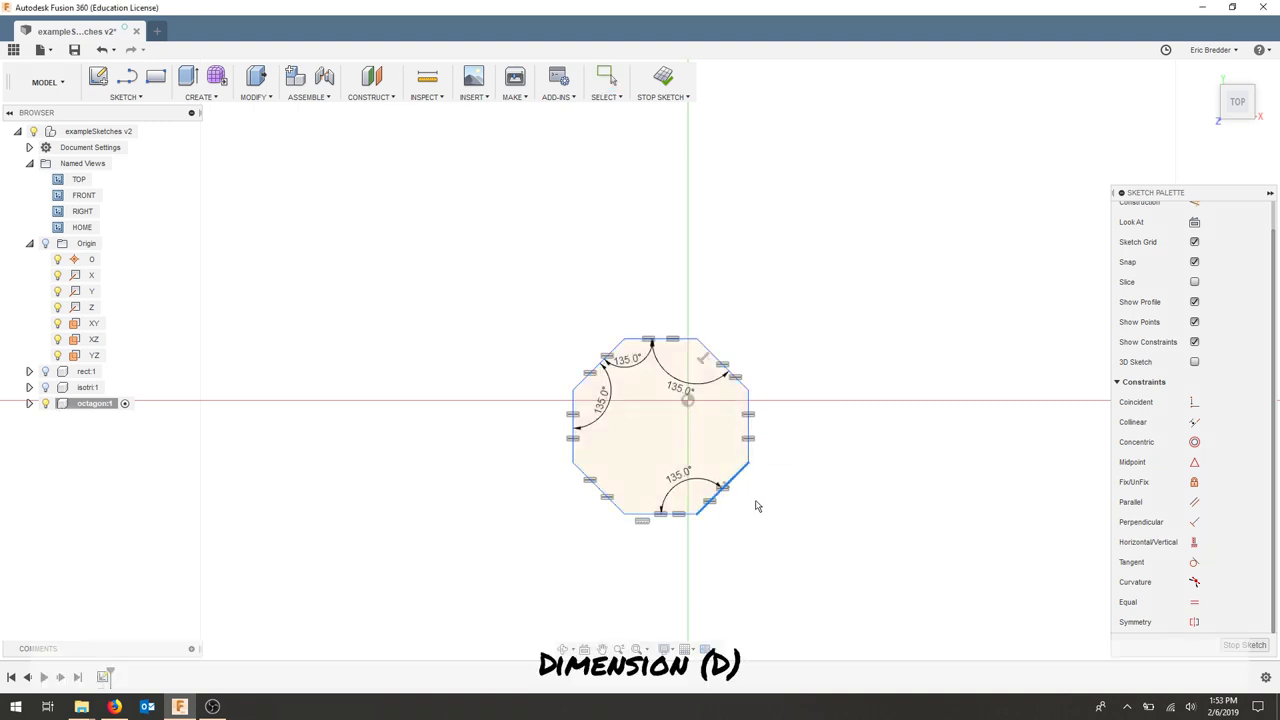
# Step: Dimension the lower-right octagon side to 72 mm
pyautogui.click(715, 500)
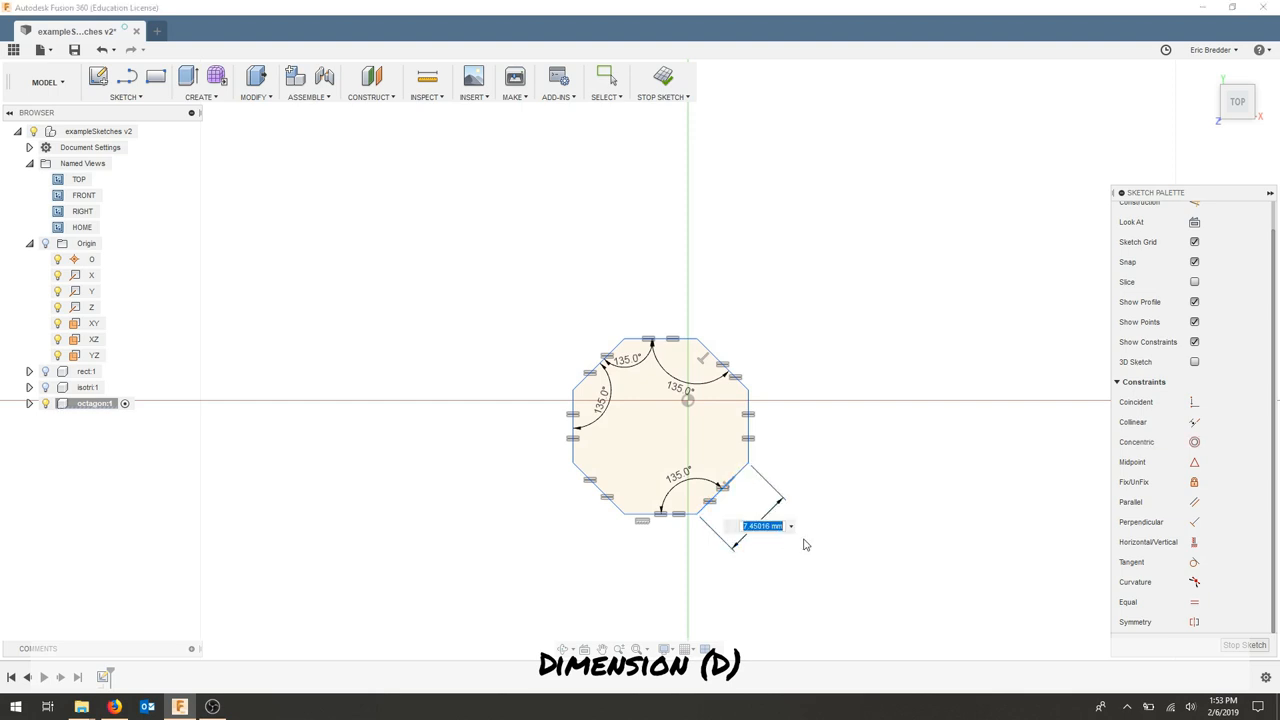
pyautogui.write('72')
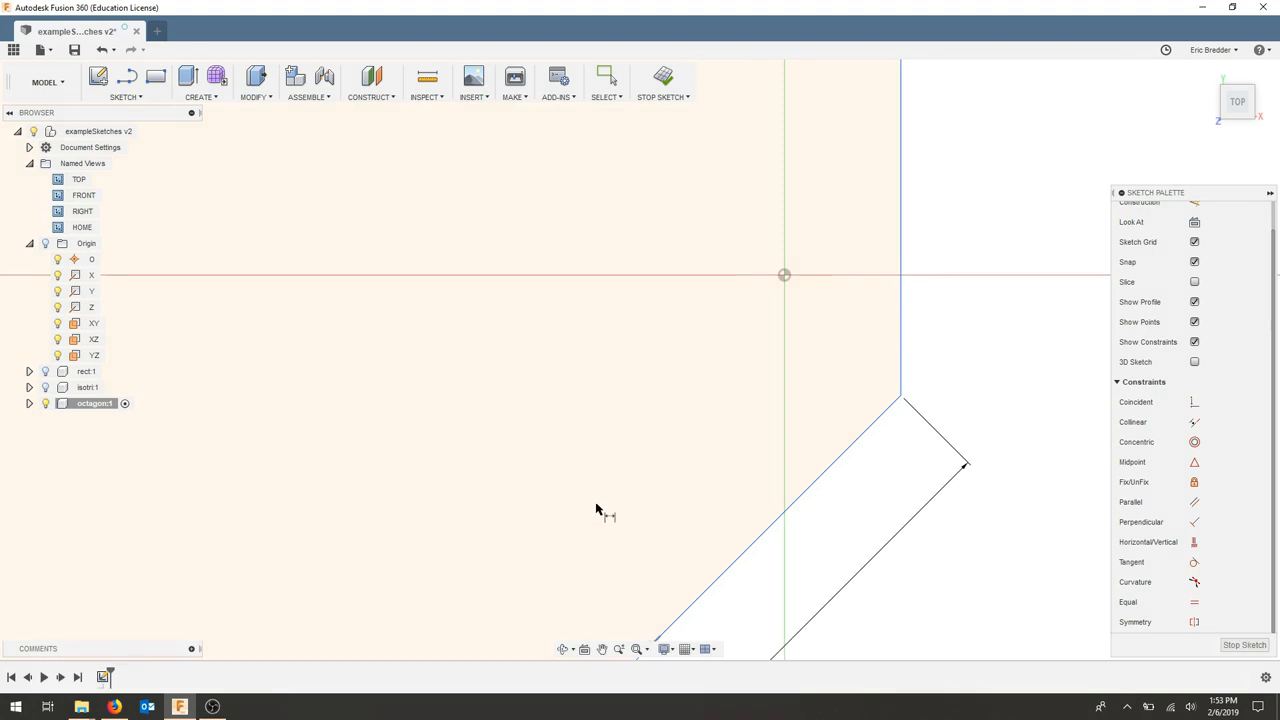
pyautogui.press('f6')
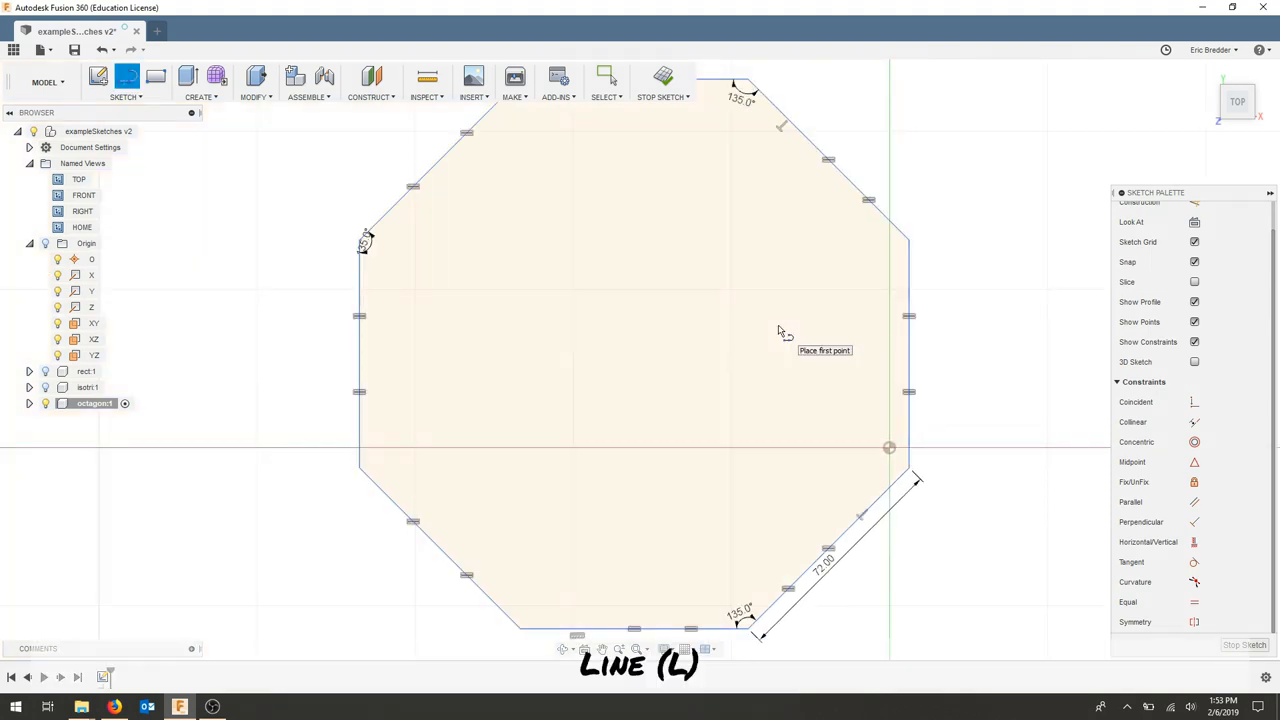
pyautogui.moveTo(770, 90)
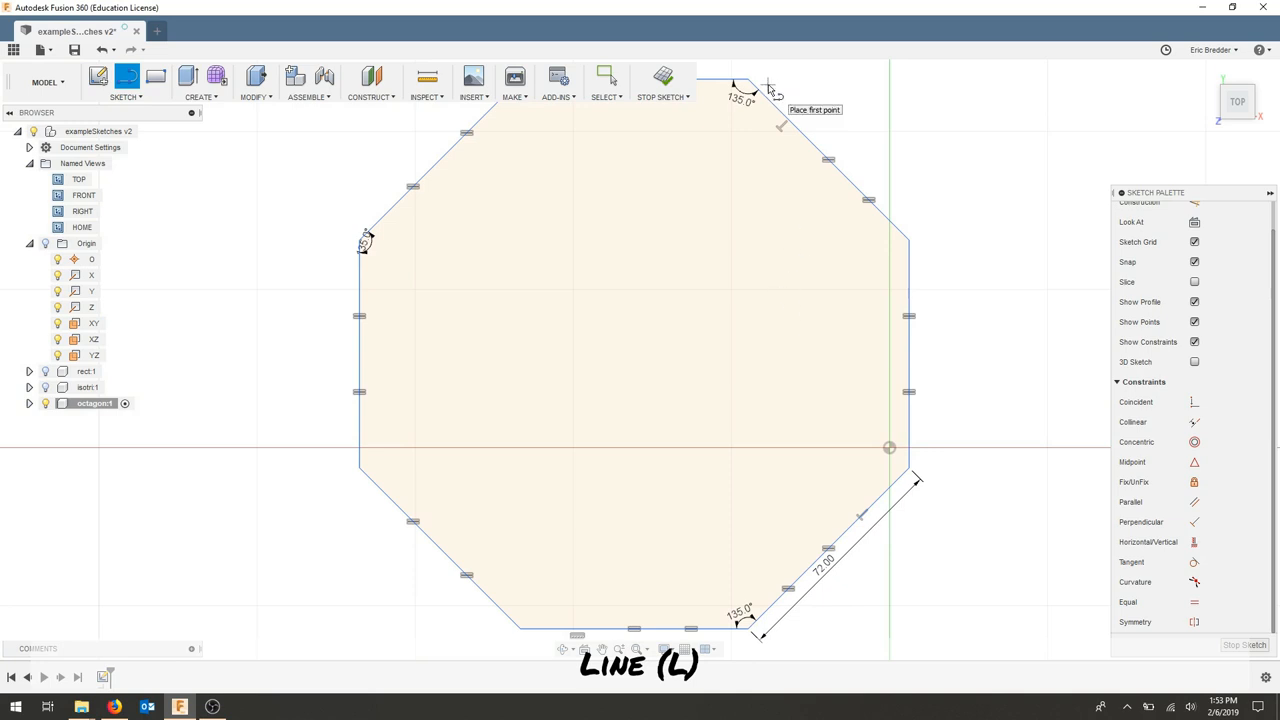
pyautogui.moveTo(820, 150)
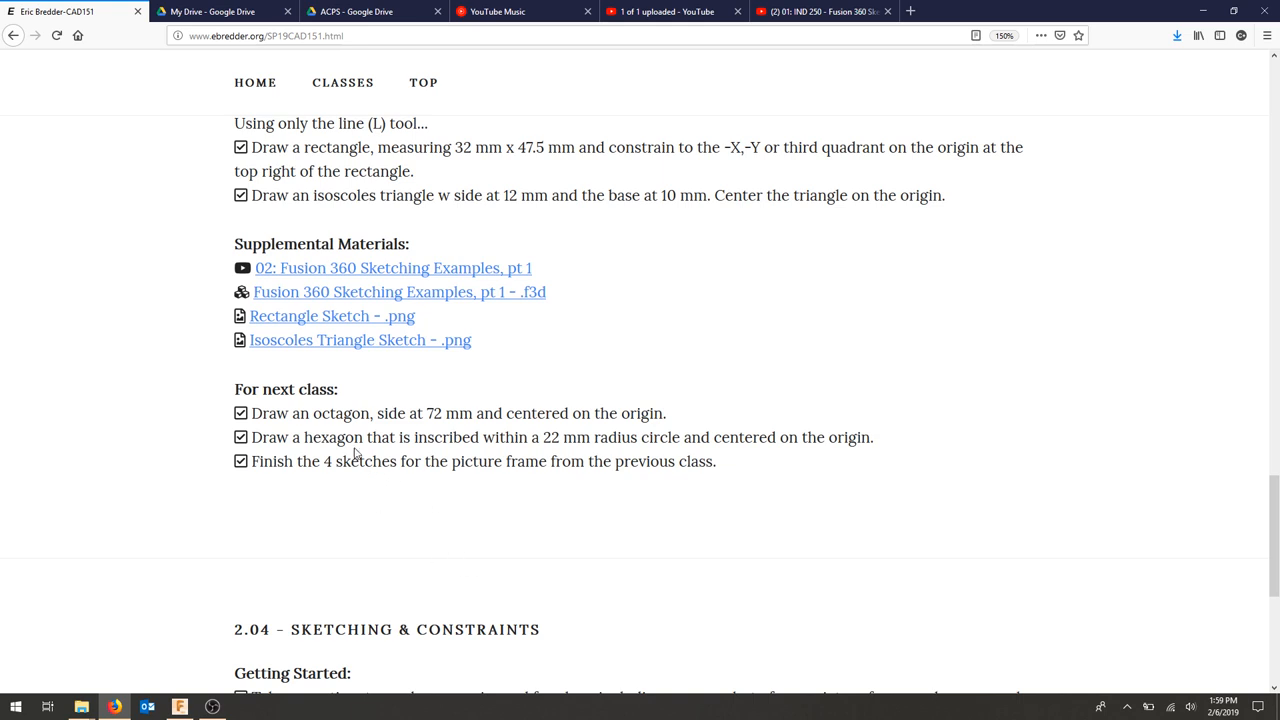
# Step: Highlight the hexagon task in the Firefox assignment list, then return to Fusion 360
pyautogui.doubleClick(334, 437)
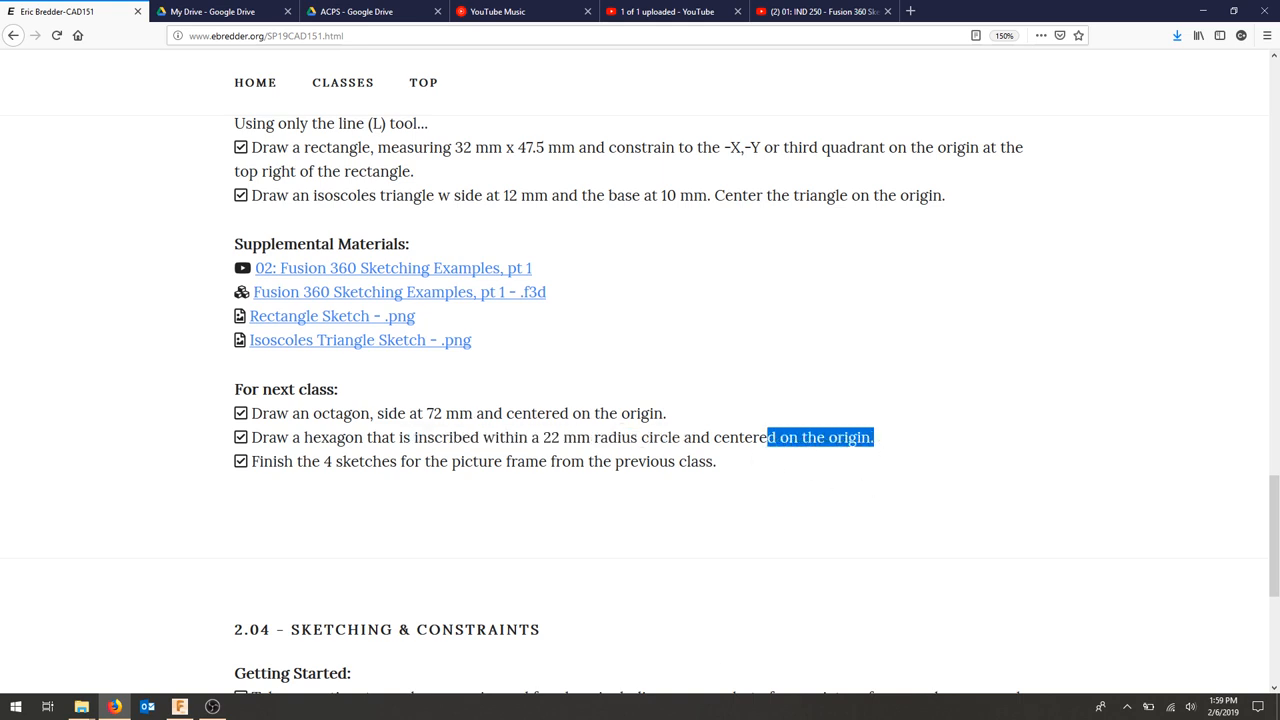
pyautogui.click(179, 706)
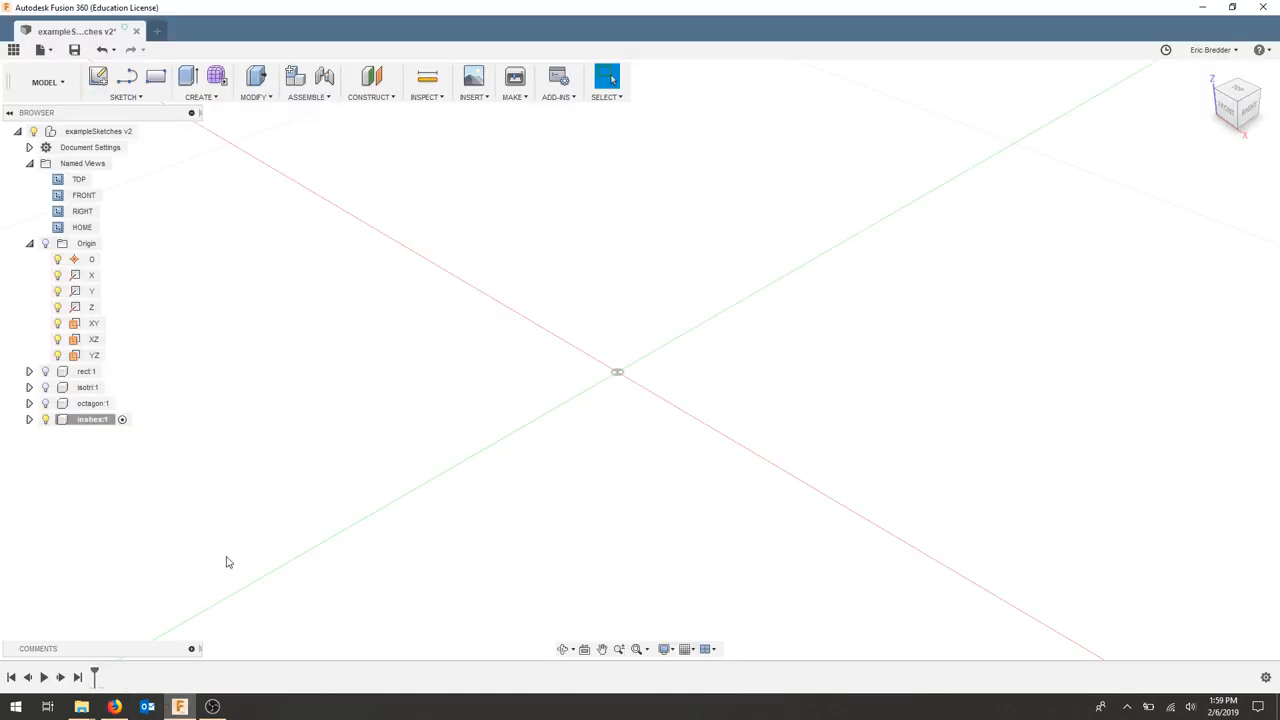
pyautogui.moveTo(240, 295)
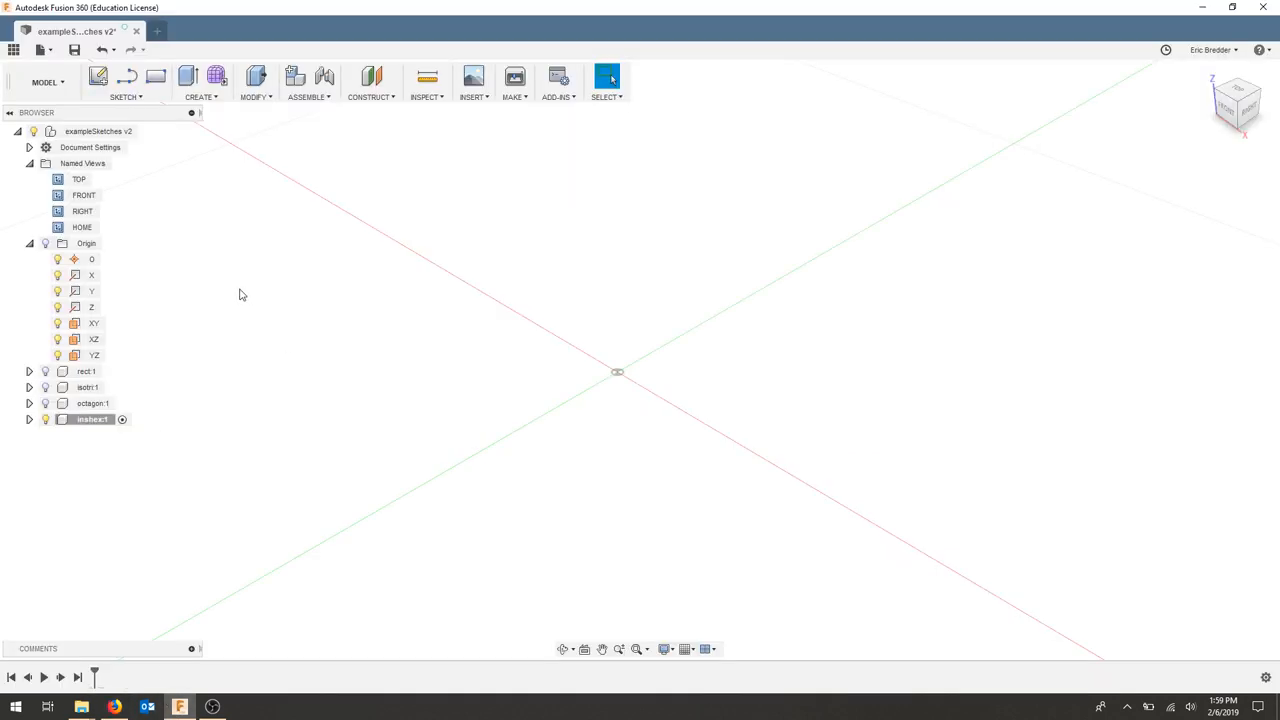
# Step: Draw a circle of 44 mm diameter in the hexagon sketch
pyautogui.press('c')
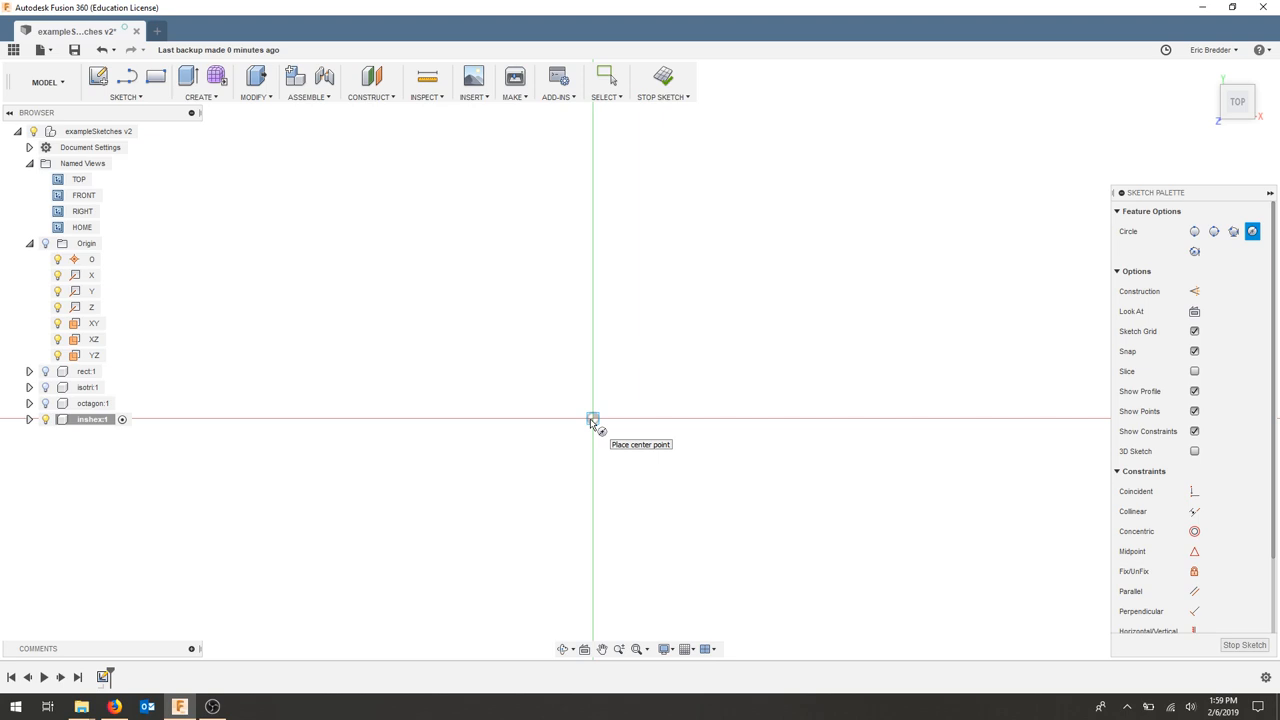
pyautogui.moveTo(696, 357)
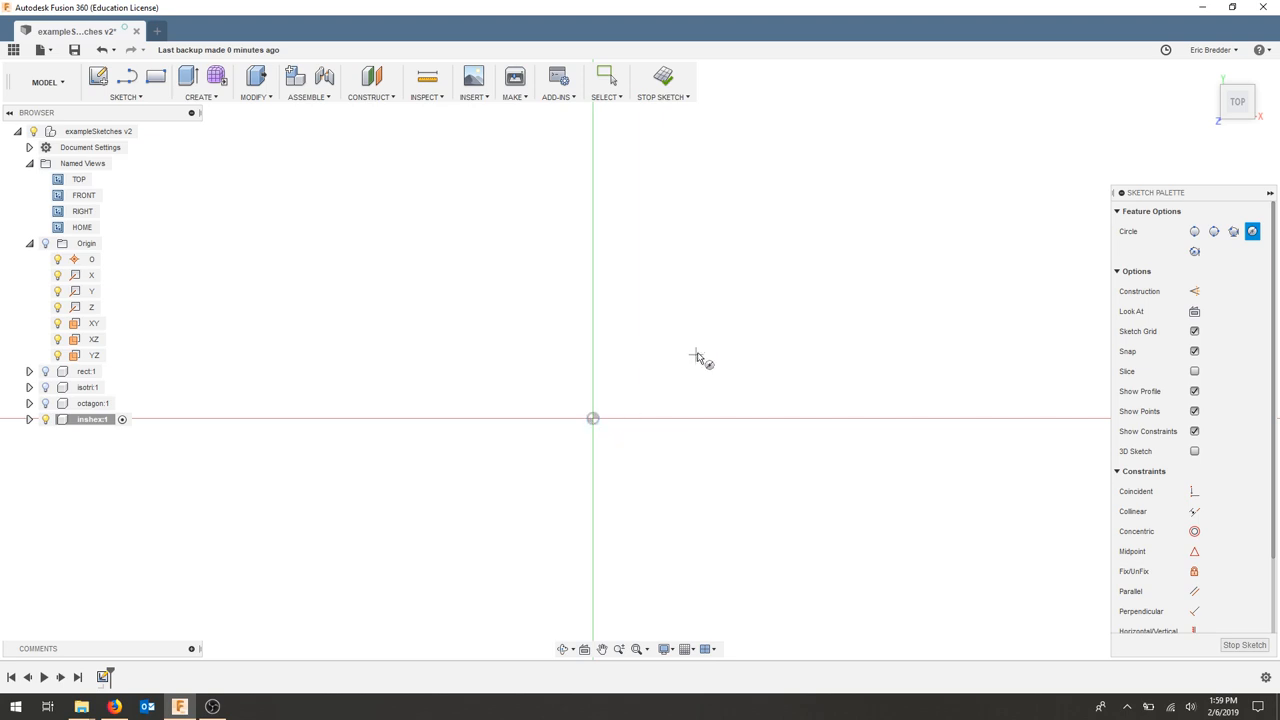
pyautogui.click(695, 355)
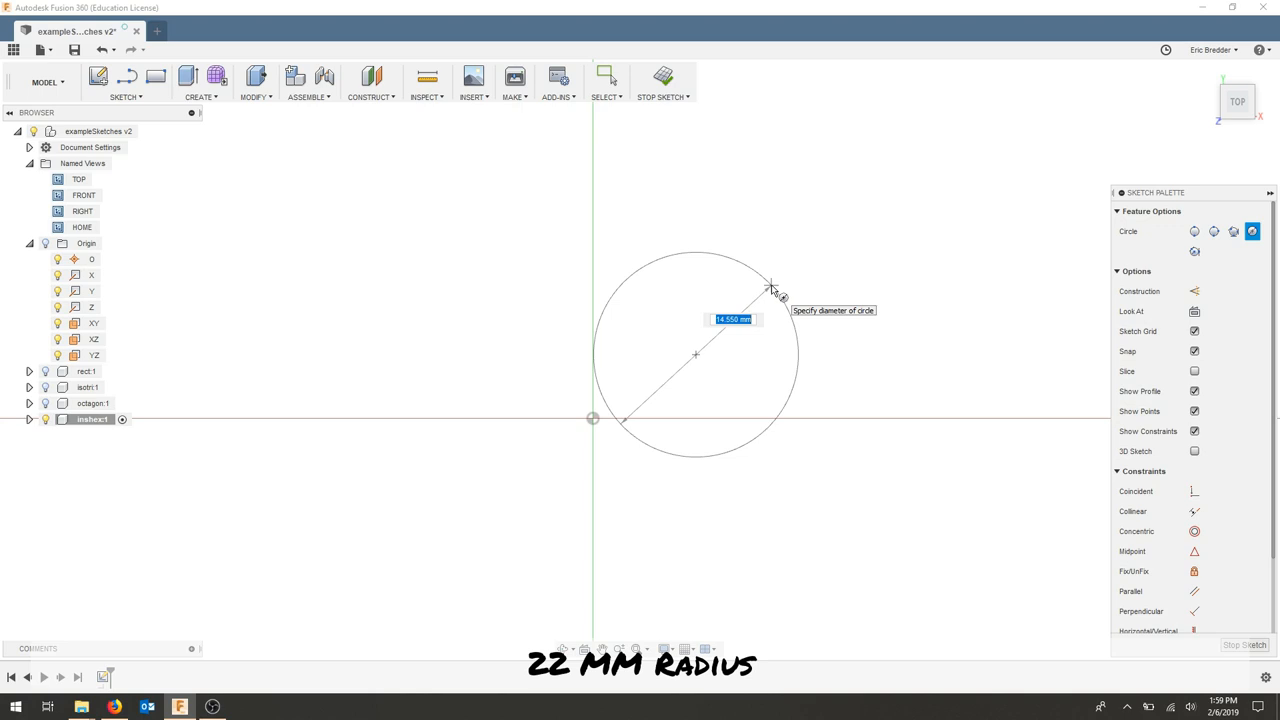
pyautogui.write('44.00')
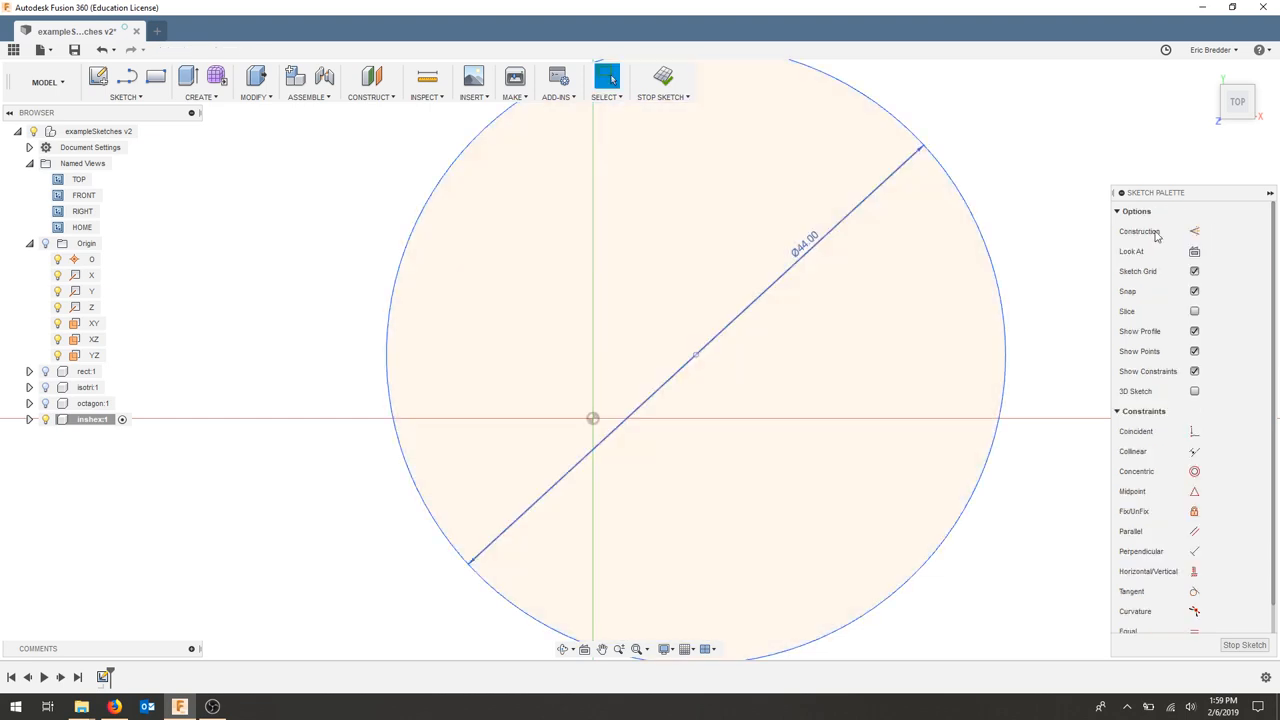
# Step: Make the circle's center coincident with the origin and convert the circle to construction geometry
pyautogui.click(1194, 431)
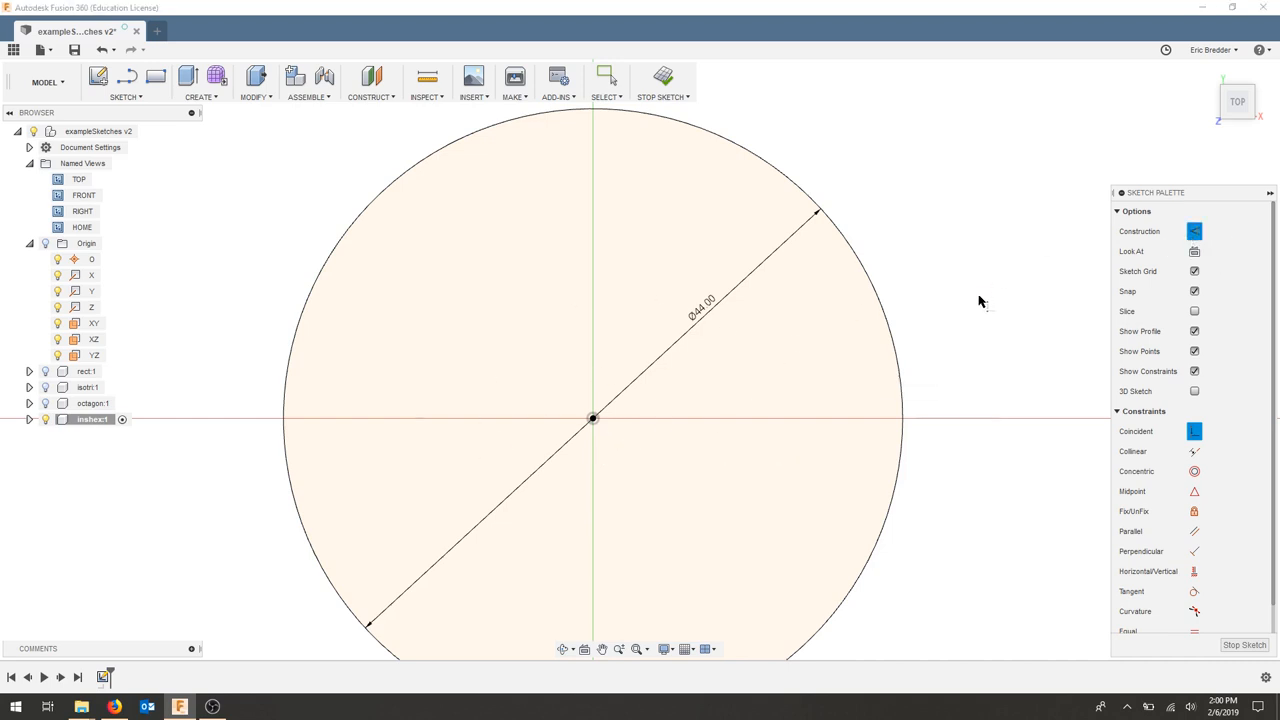
pyautogui.click(1194, 231)
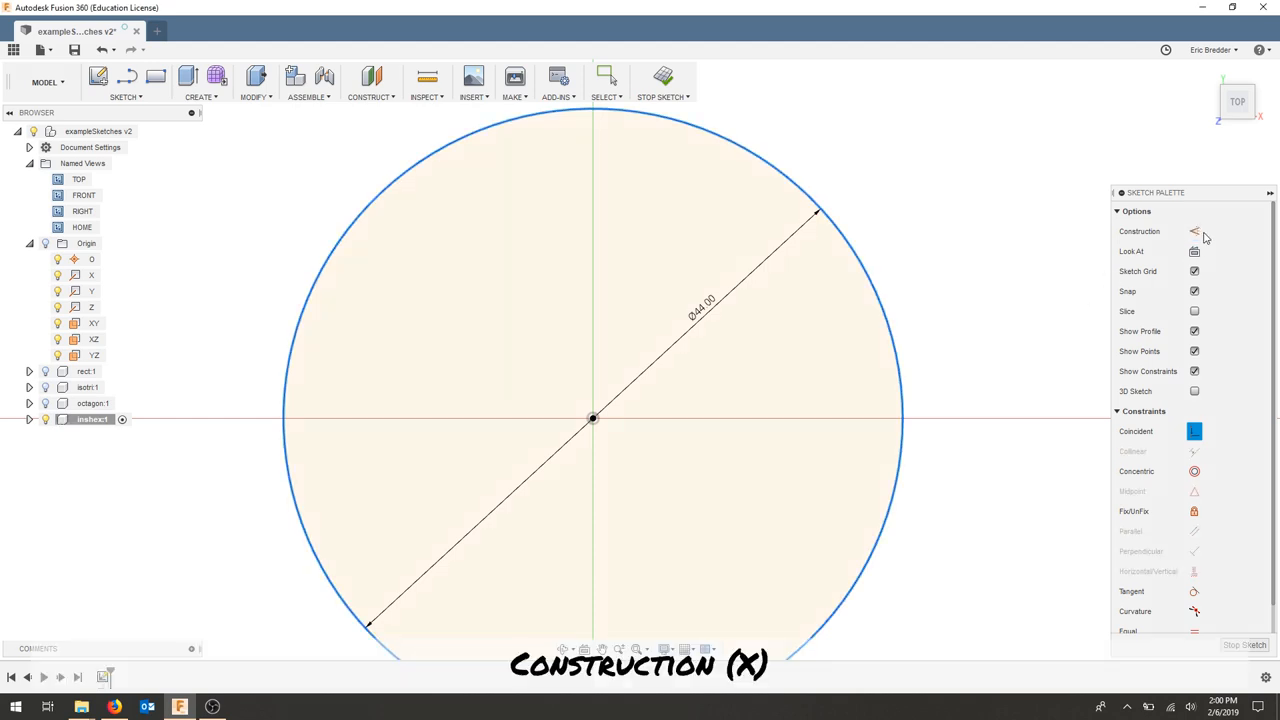
pyautogui.click(1192, 231)
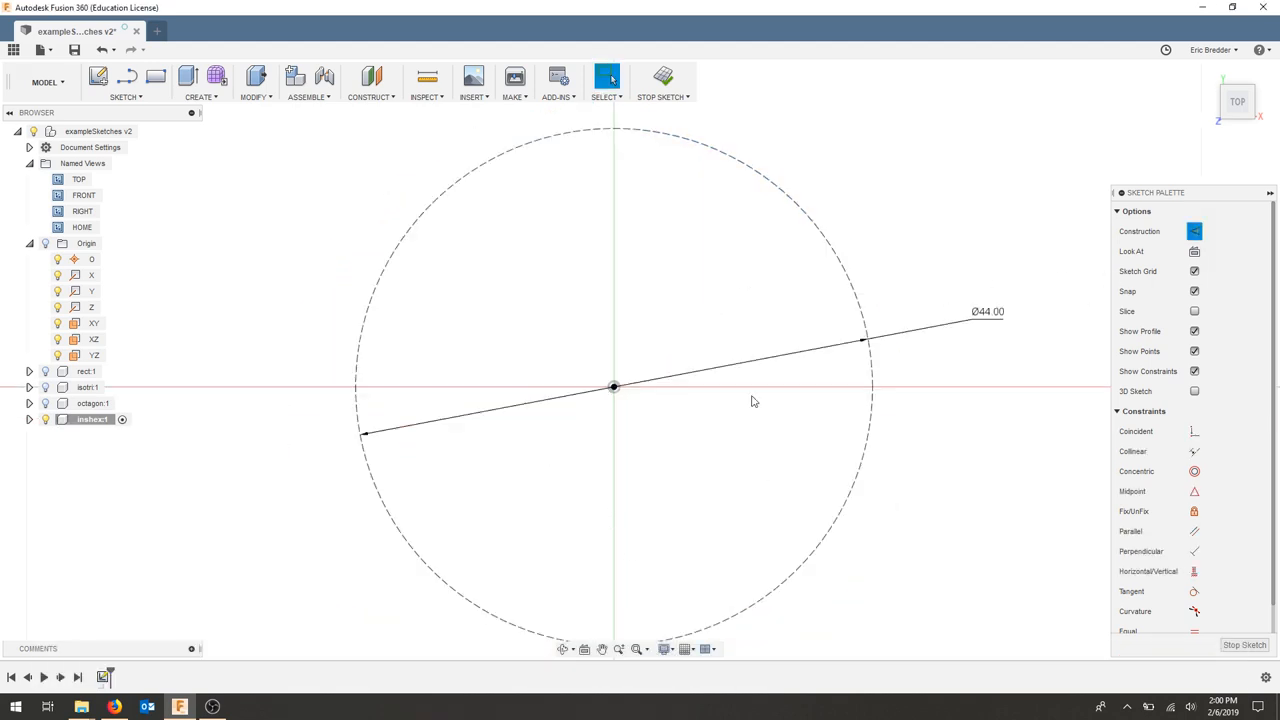
pyautogui.moveTo(636, 495)
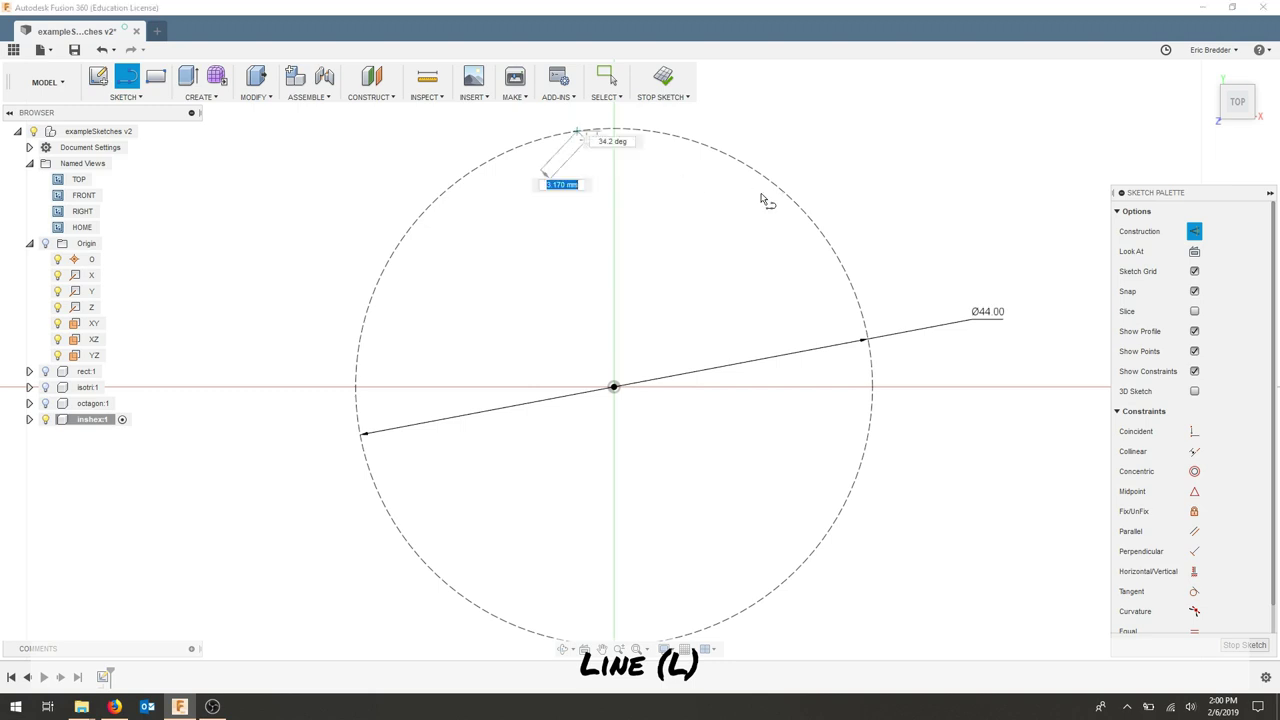
# Step: Draw a six-sided outline with corners on the circle, equal sides and a horizontal bottom edge
pyautogui.click(807, 220)
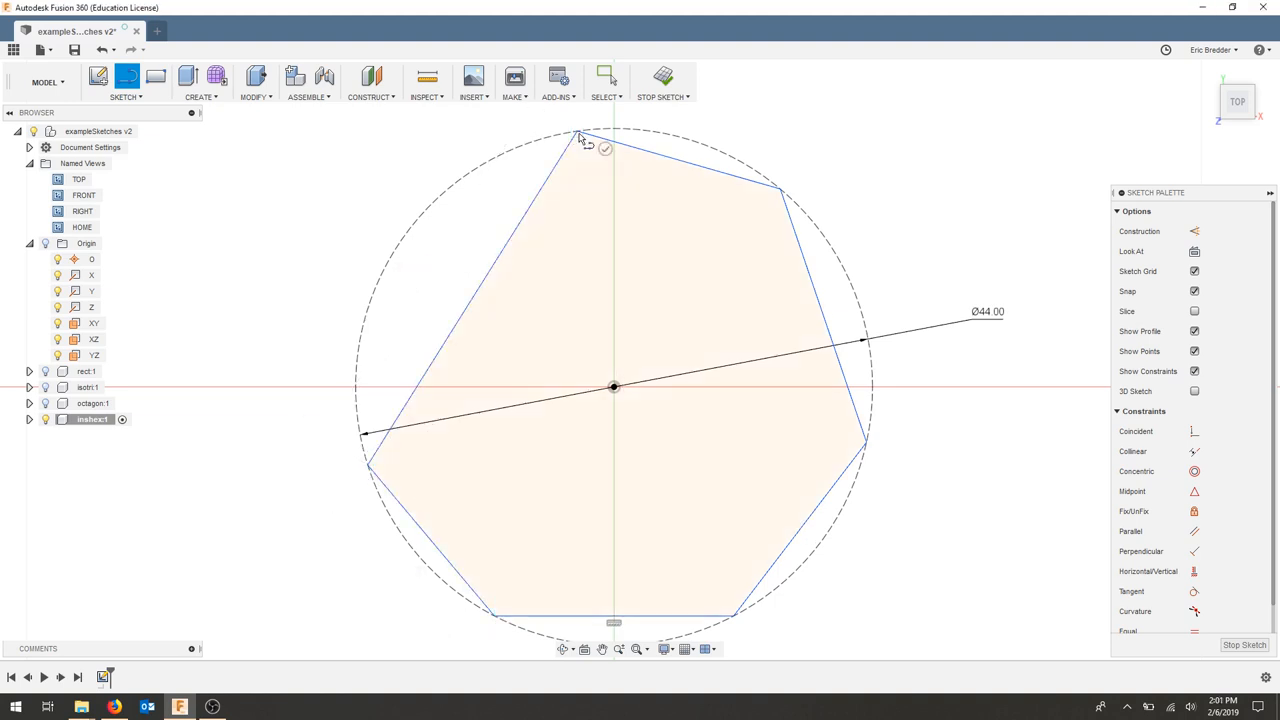
pyautogui.moveTo(335, 444)
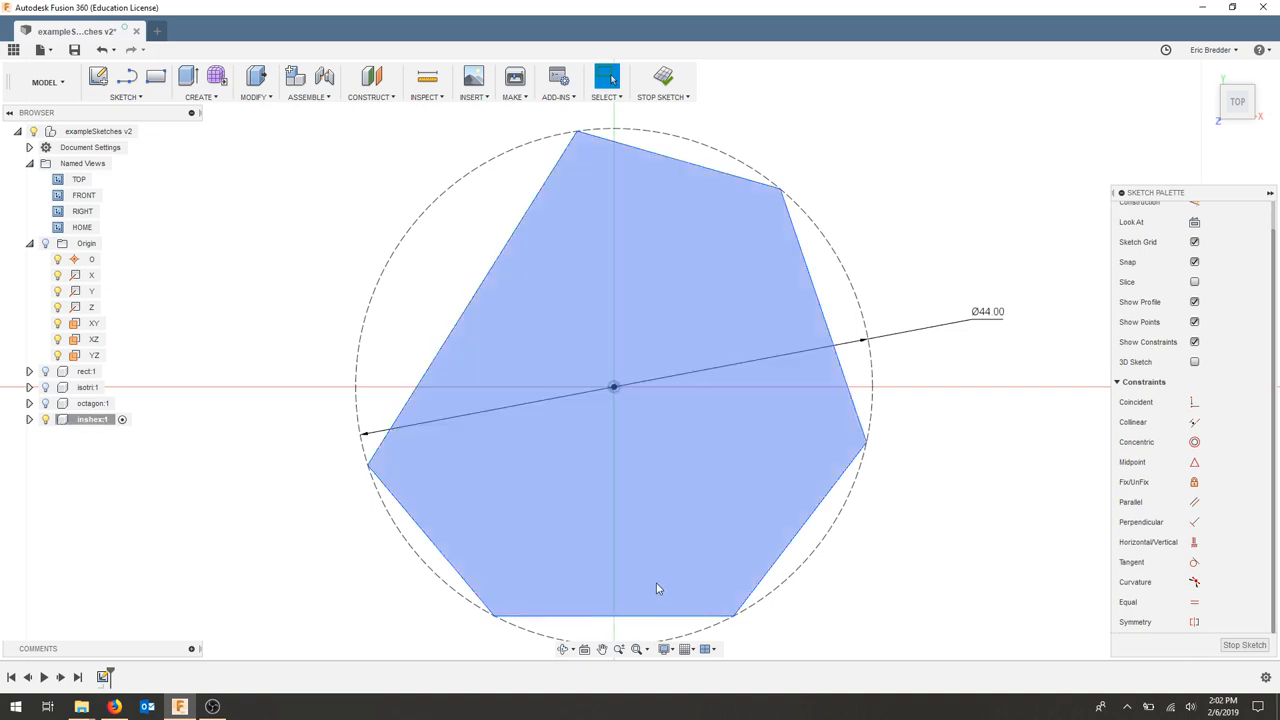
pyautogui.press('Delete')
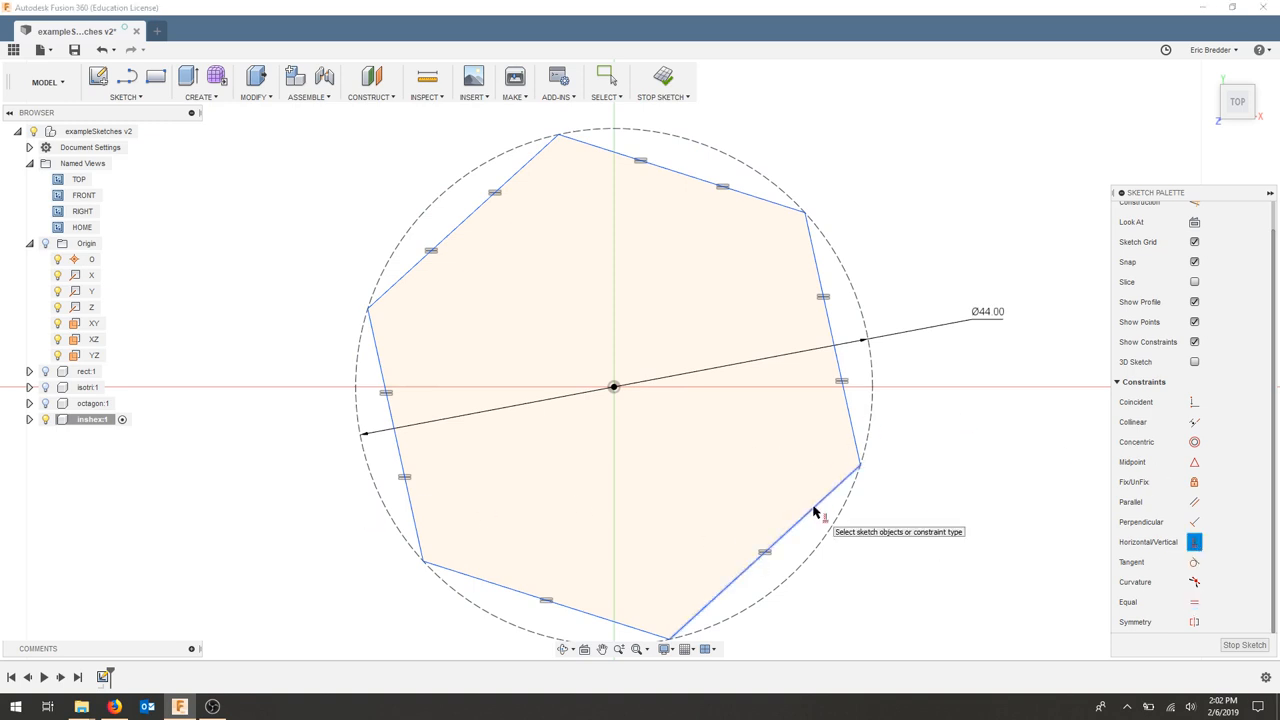
pyautogui.click(1193, 542)
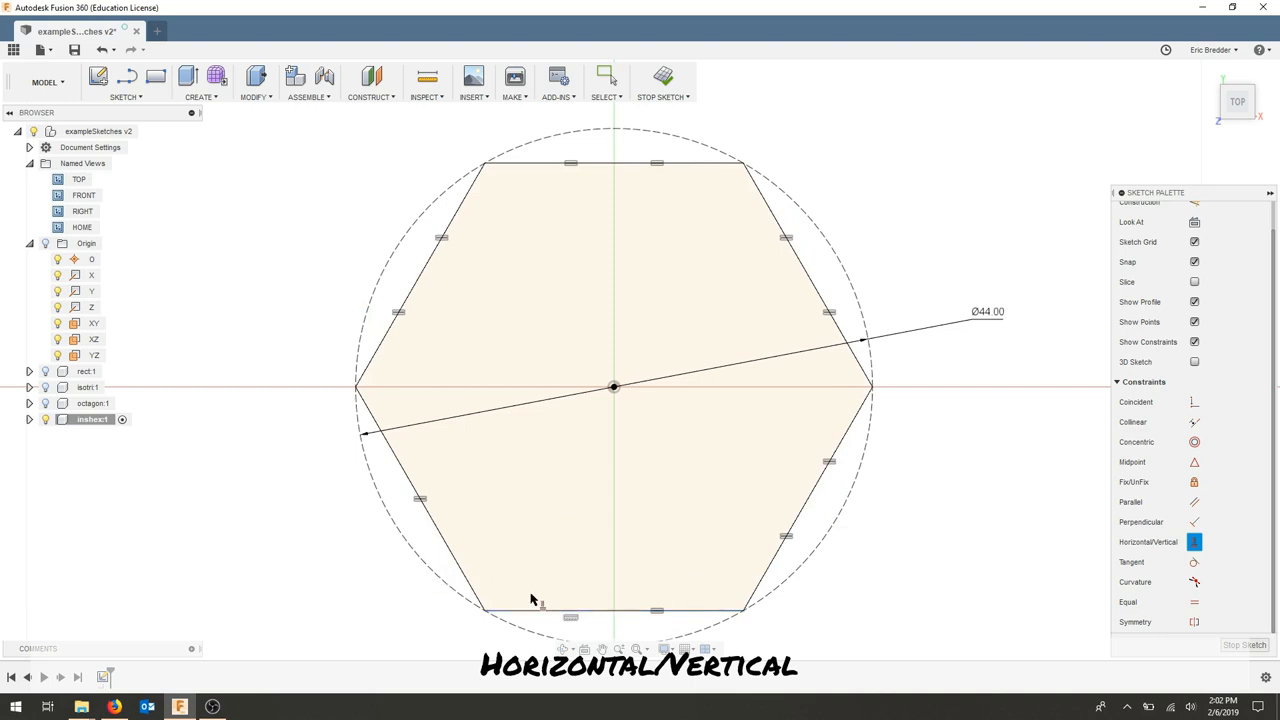
pyautogui.moveTo(900, 245)
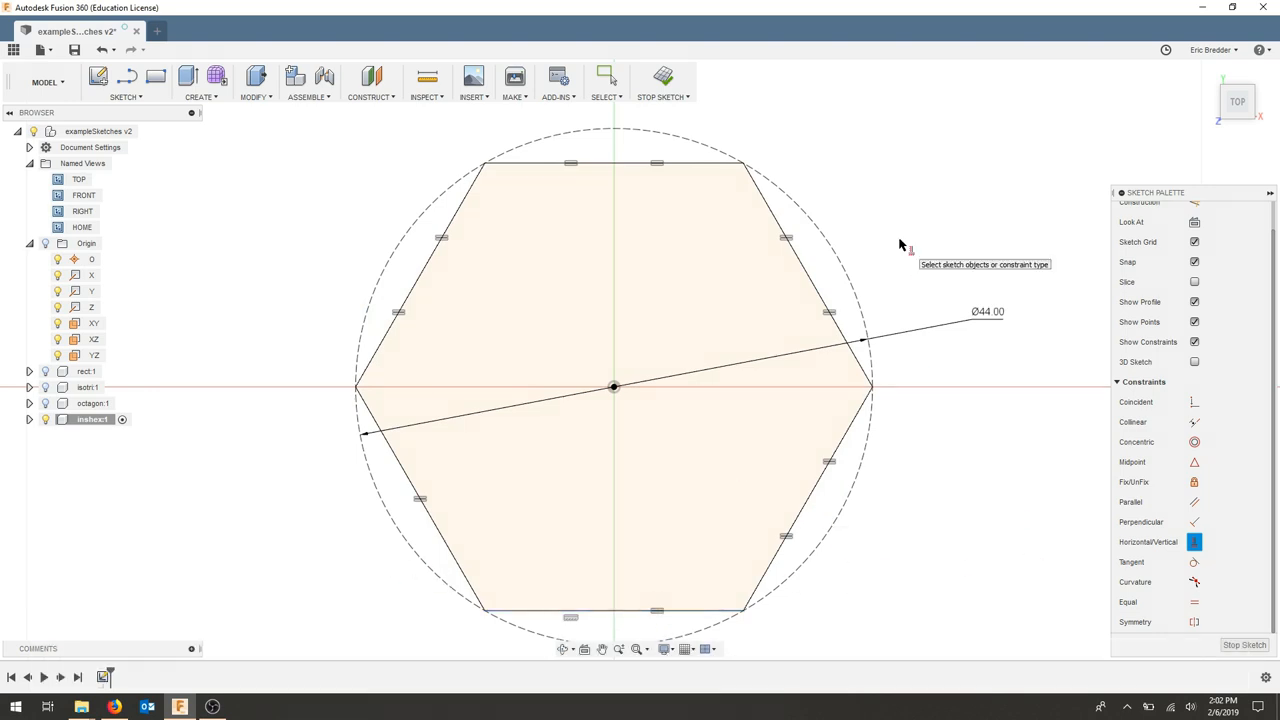